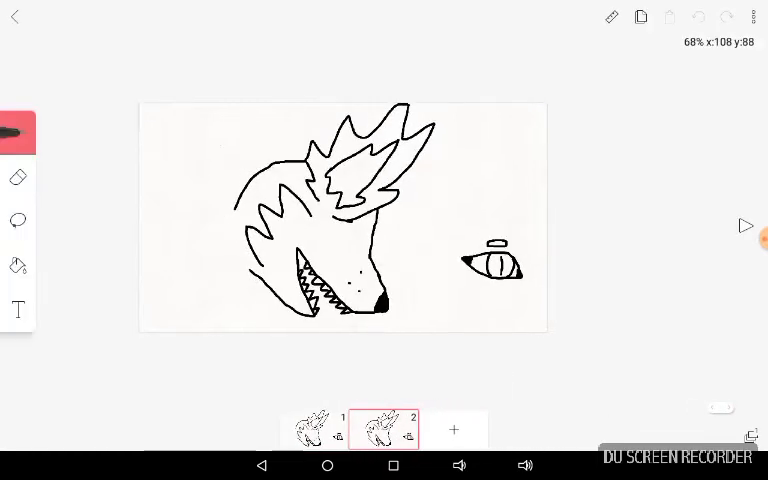
Lasso and tilt the copied head on frame 2, then enable Onion skin to ghost the previous frame.
click(18, 220)
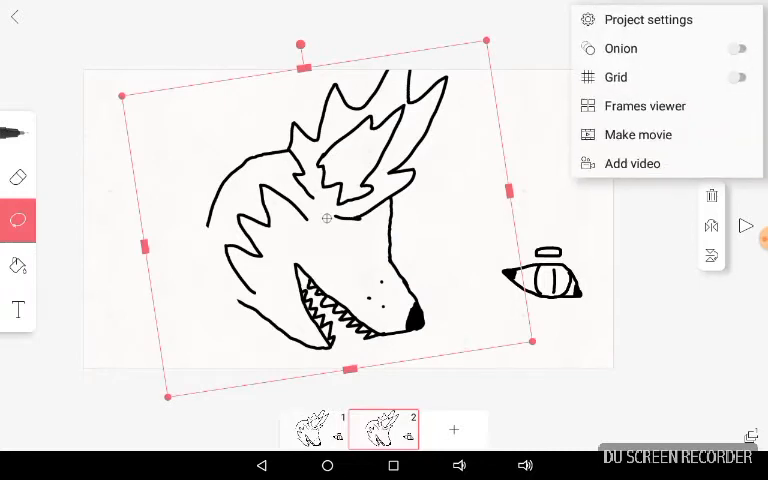
click(736, 48)
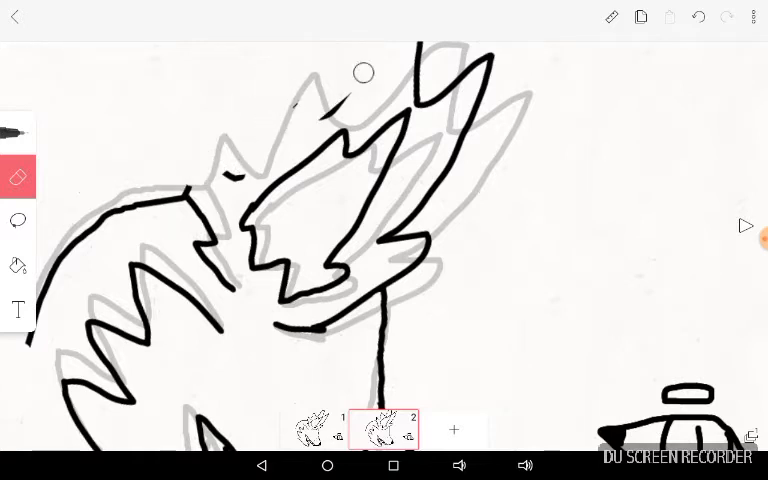
With the brush, trace new mane spikes, zigzag teeth and a filled black nose over the ghost outline.
click(746, 226)
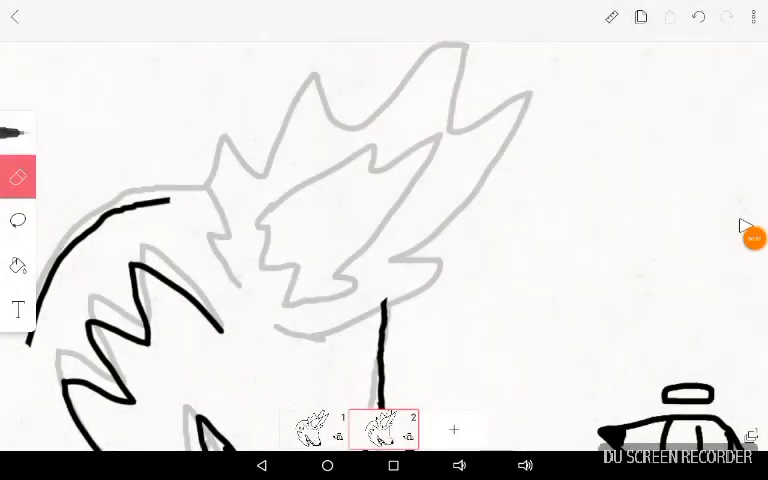
click(18, 132)
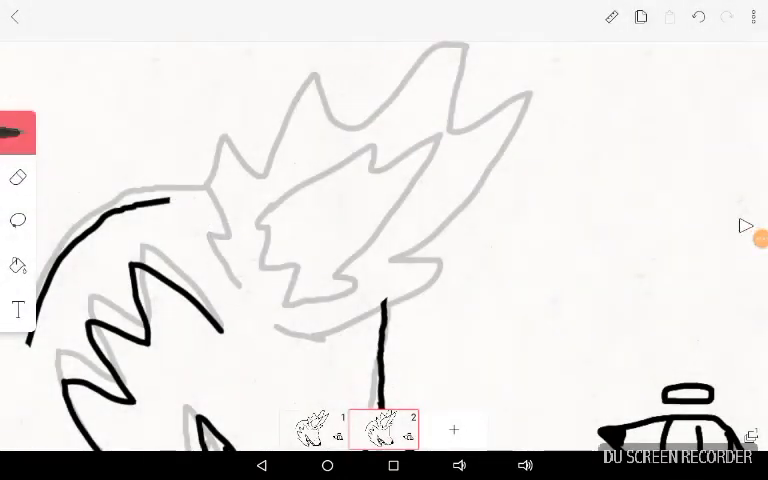
drag(176, 160, 224, 300)
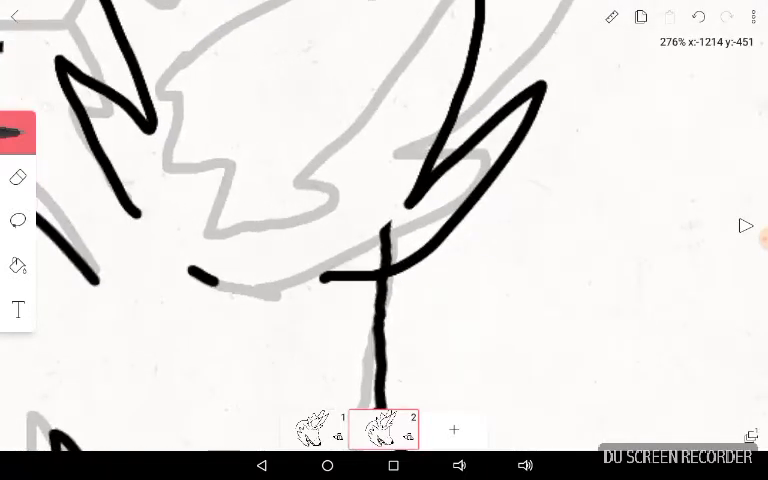
click(18, 176)
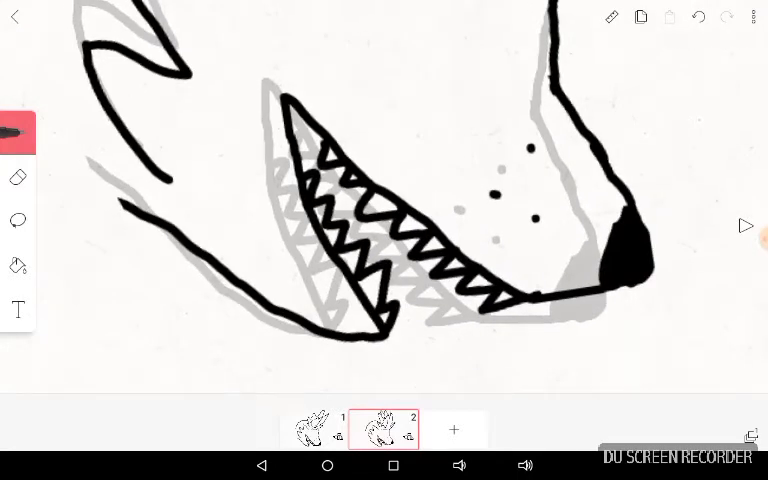
Lasso the row of teeth and nudge it left and down into the jaw.
click(16, 220)
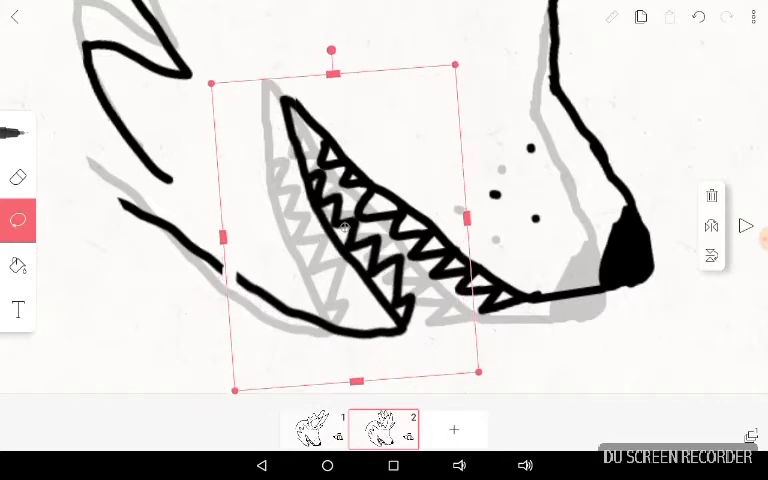
drag(326, 50, 332, 52)
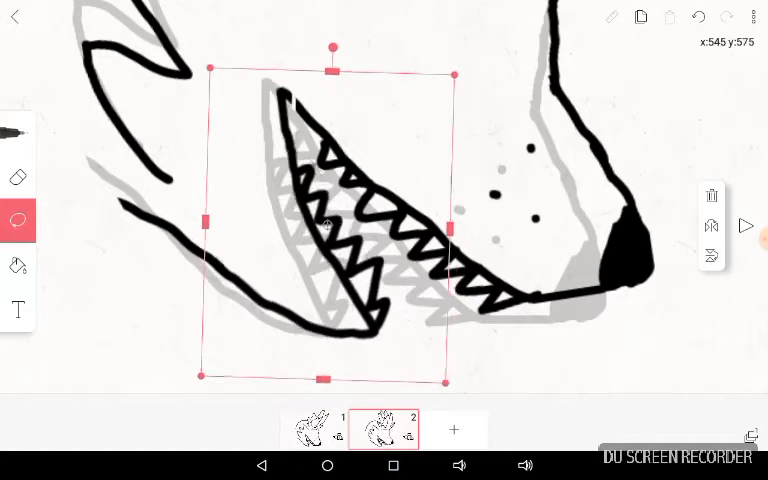
drag(330, 224, 310, 224)
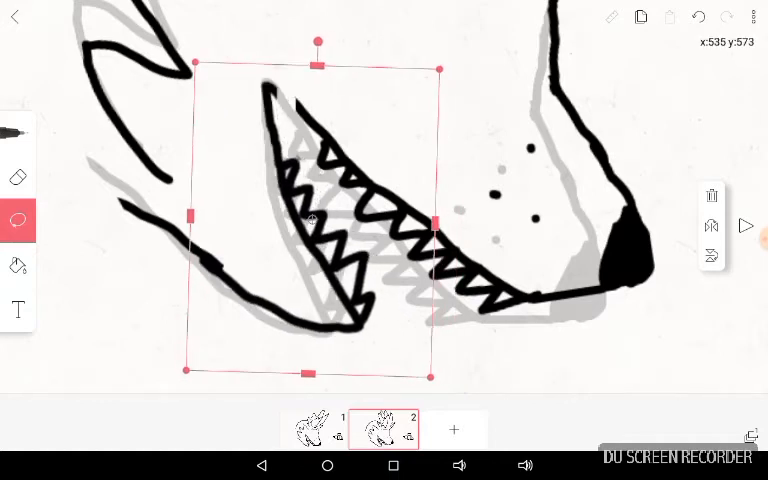
drag(316, 216, 330, 230)
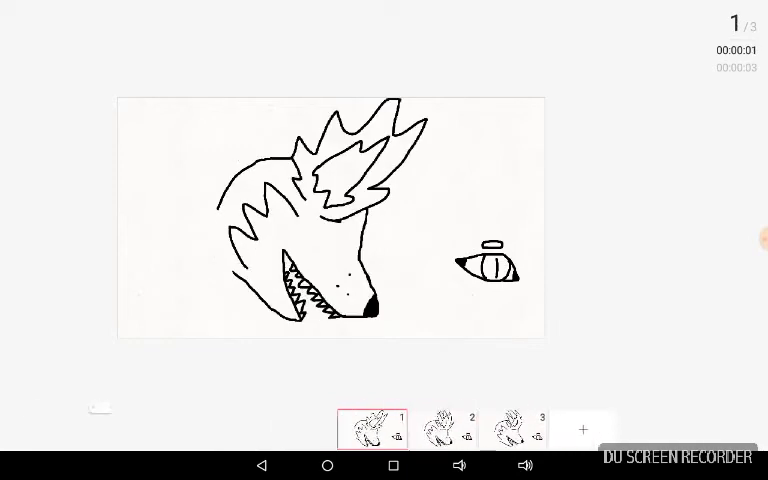
End playback and add a fourth frame, selected for redrawing over its ghost.
click(446, 428)
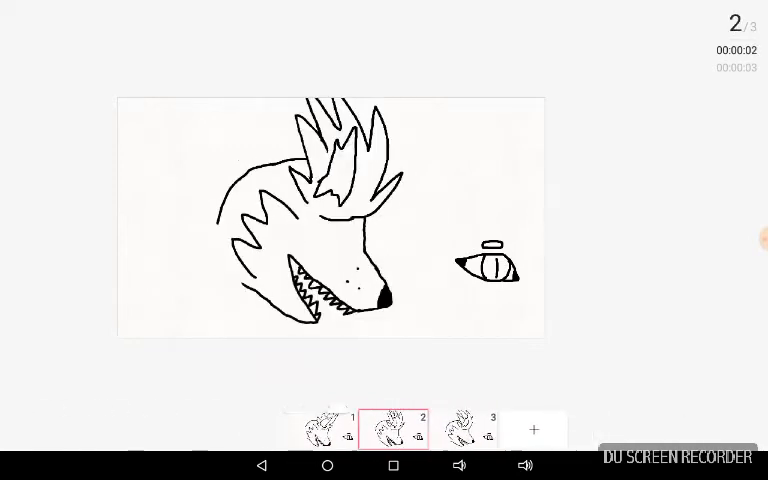
click(332, 424)
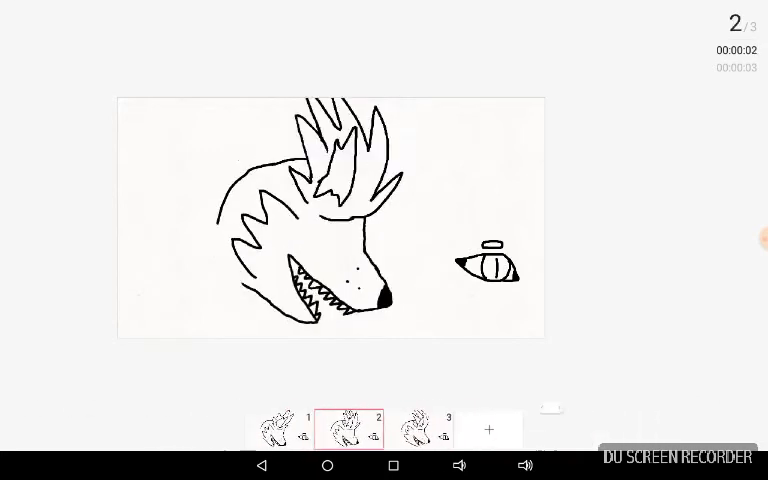
click(376, 428)
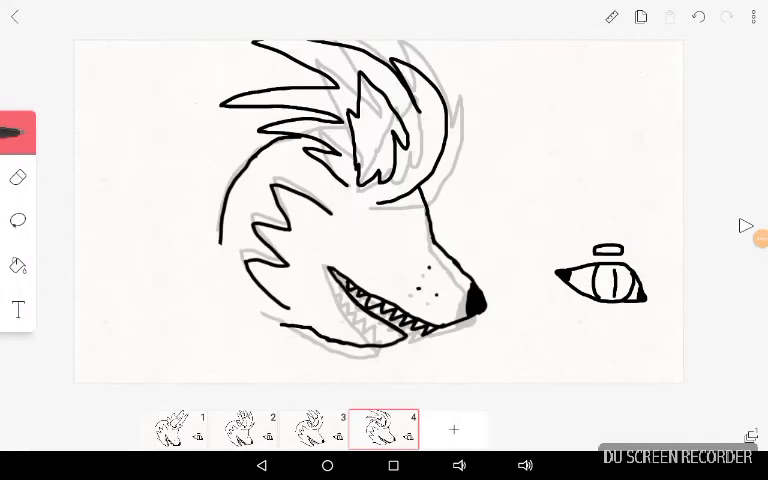
Add further frames with an increasingly bushy, hatched mane and preview them.
click(744, 224)
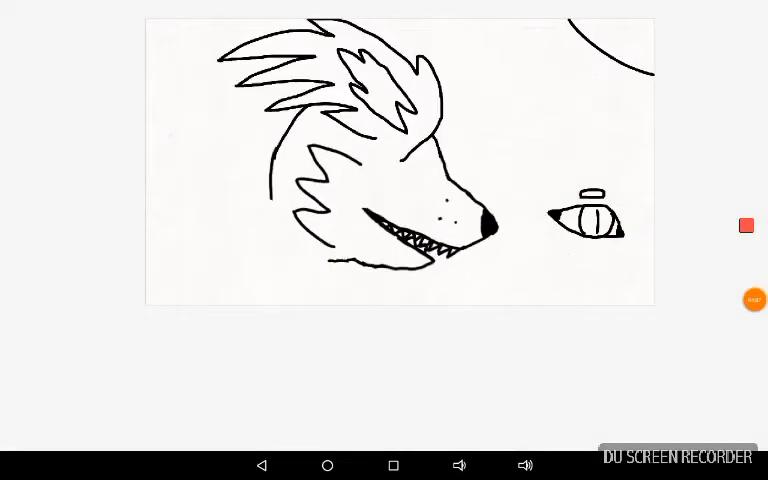
click(754, 300)
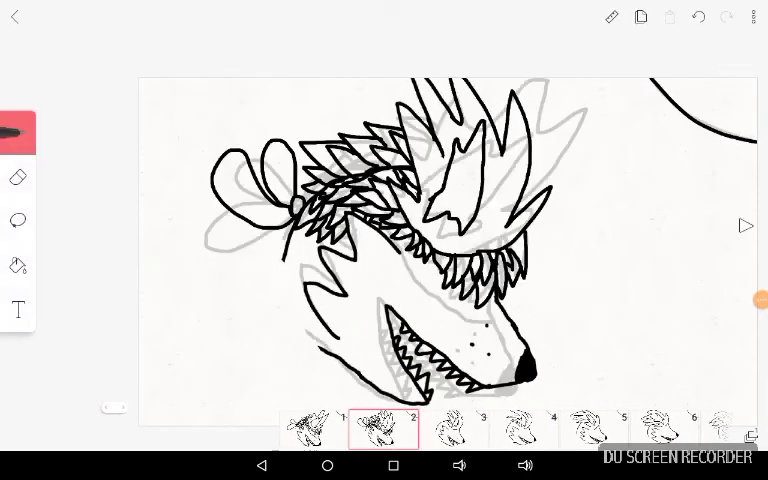
Run the full head animation as a full-screen playback.
click(756, 300)
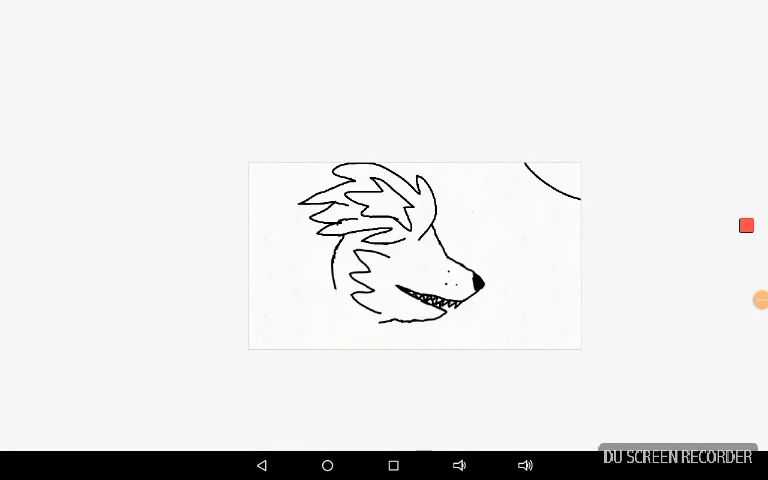
click(760, 300)
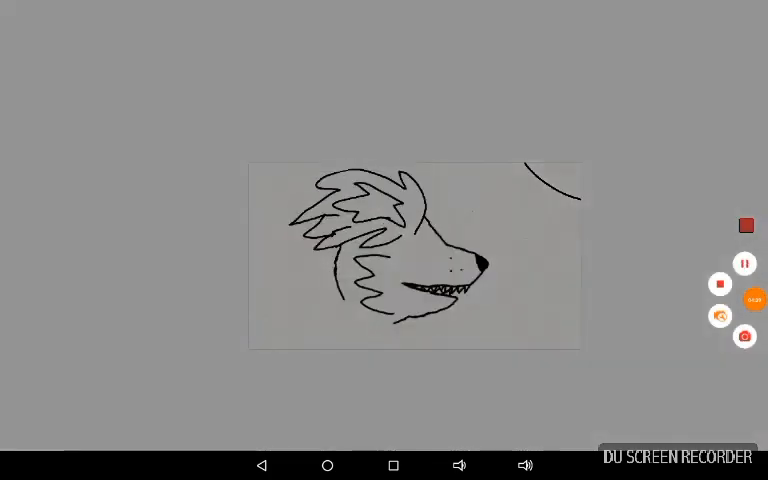